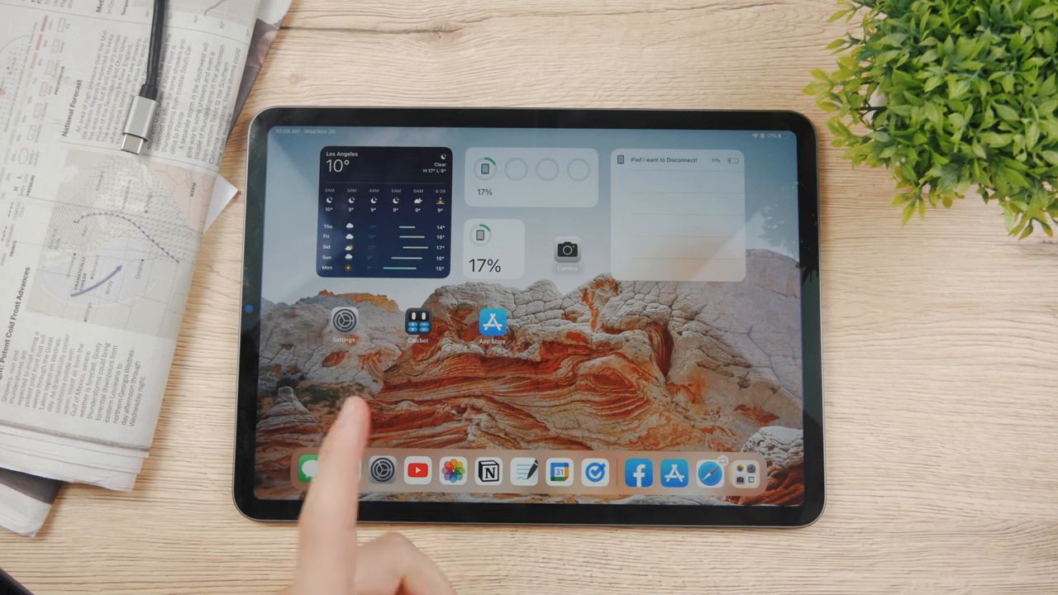
- Launch Facebook from the Dock so the news feed appears
left_click(638, 473)
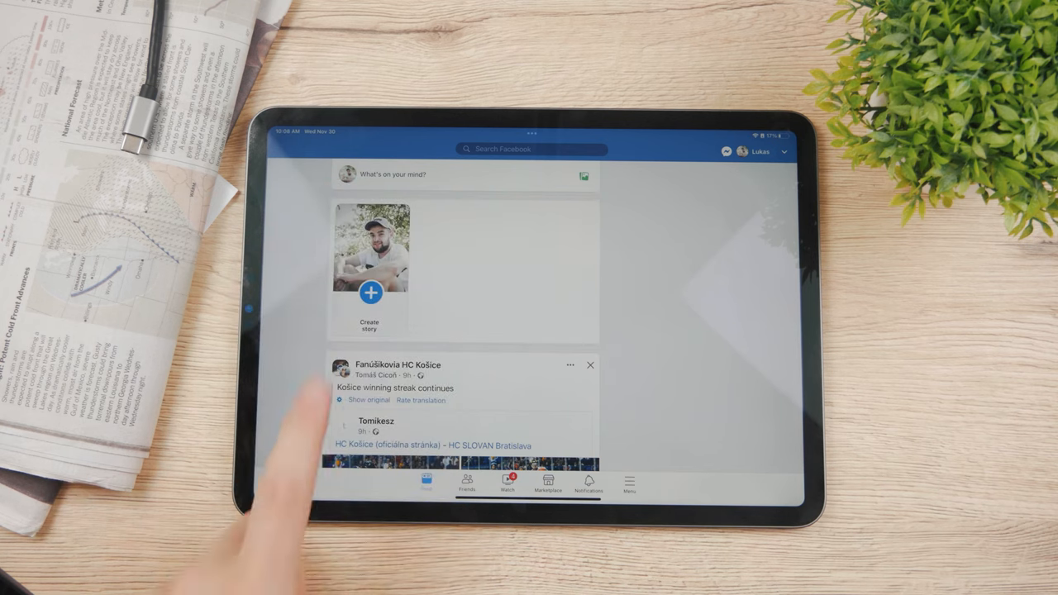
- Start a new story from 'Create story' at the top of the feed
left_click(370, 298)
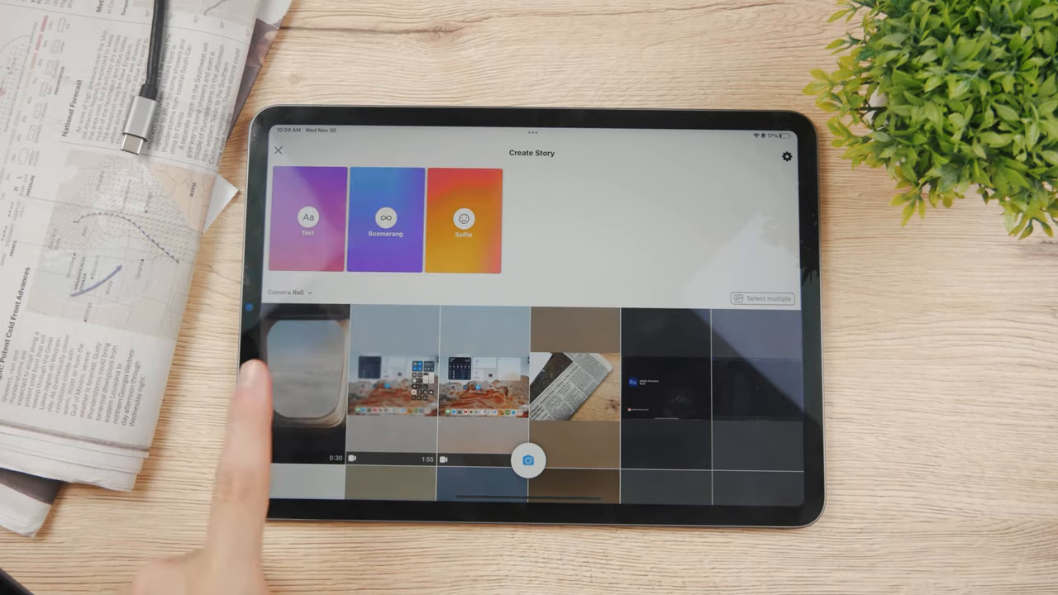
- Pick the airplane window video from the Camera Roll for the story
left_click(306, 380)
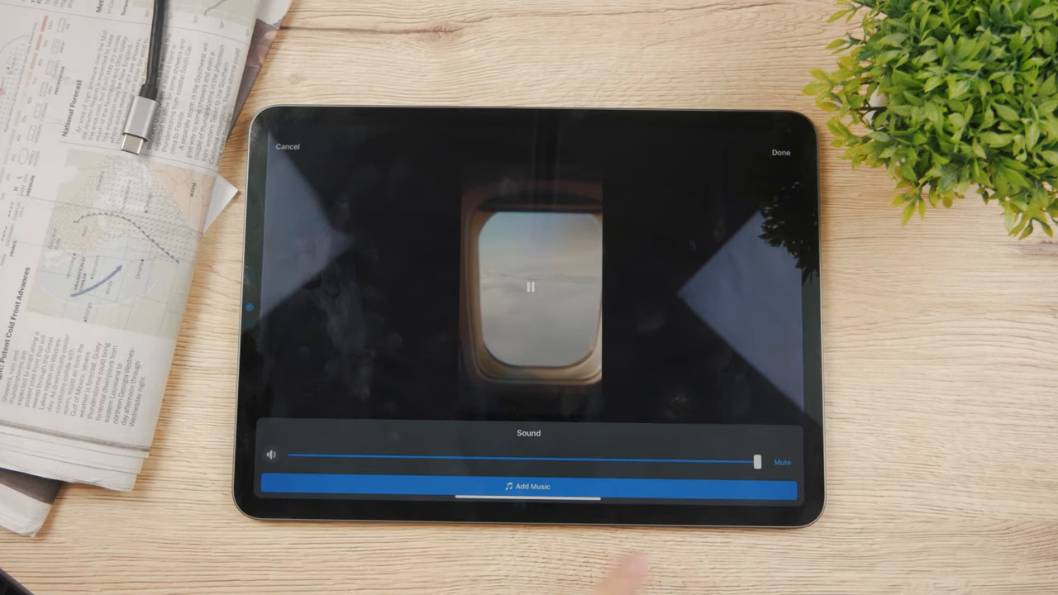
- Slide the Sound control fully left so the video's original audio is muted
left_click_drag(758, 463, 519, 463)
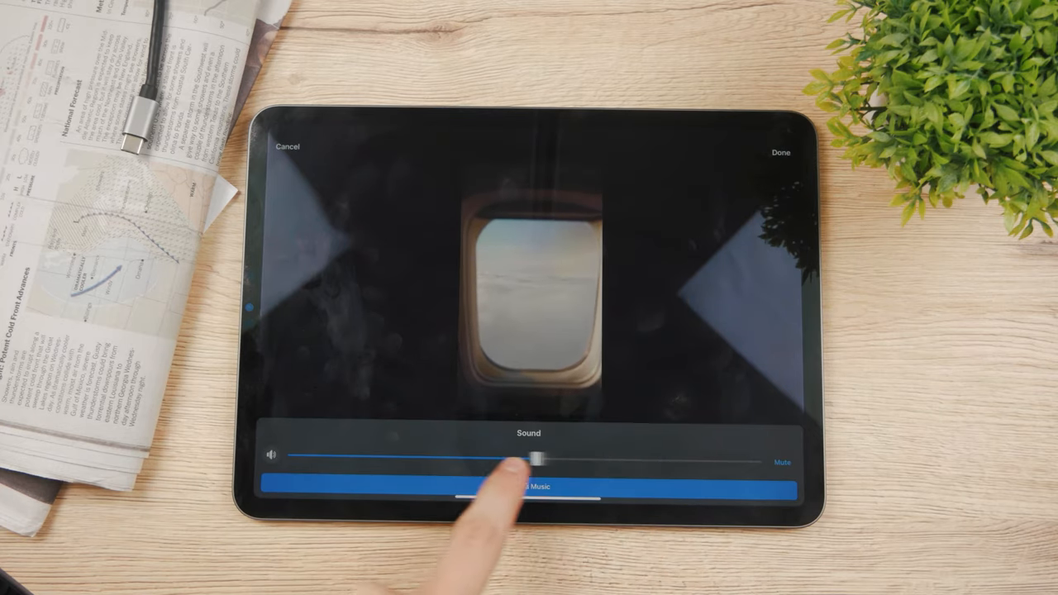
left_click_drag(537, 456, 547, 456)
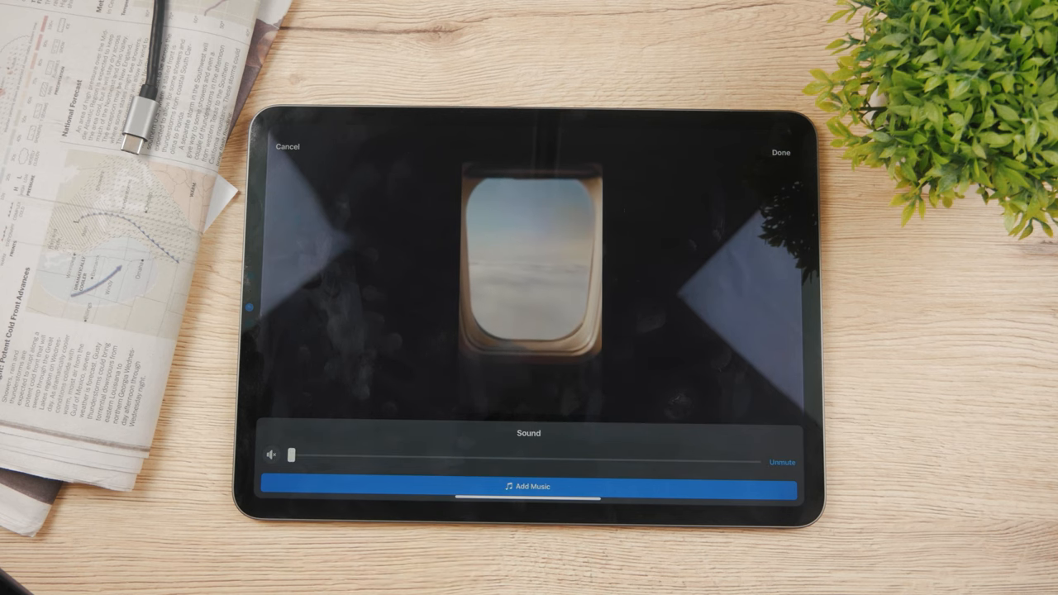
- Enter Add Music and scroll through the song list for a track
left_click(528, 486)
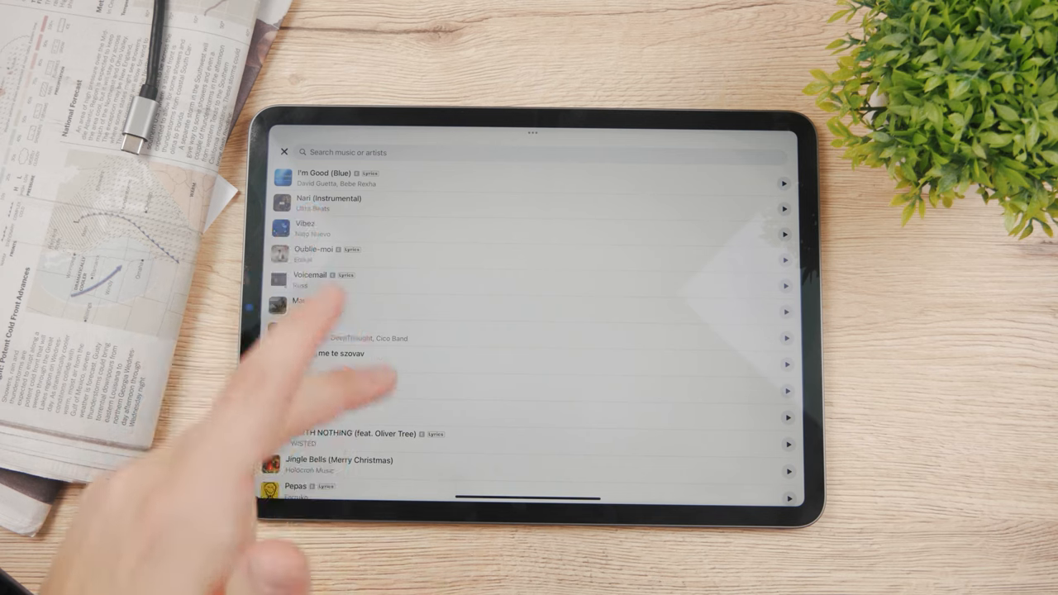
scroll("down", 3)
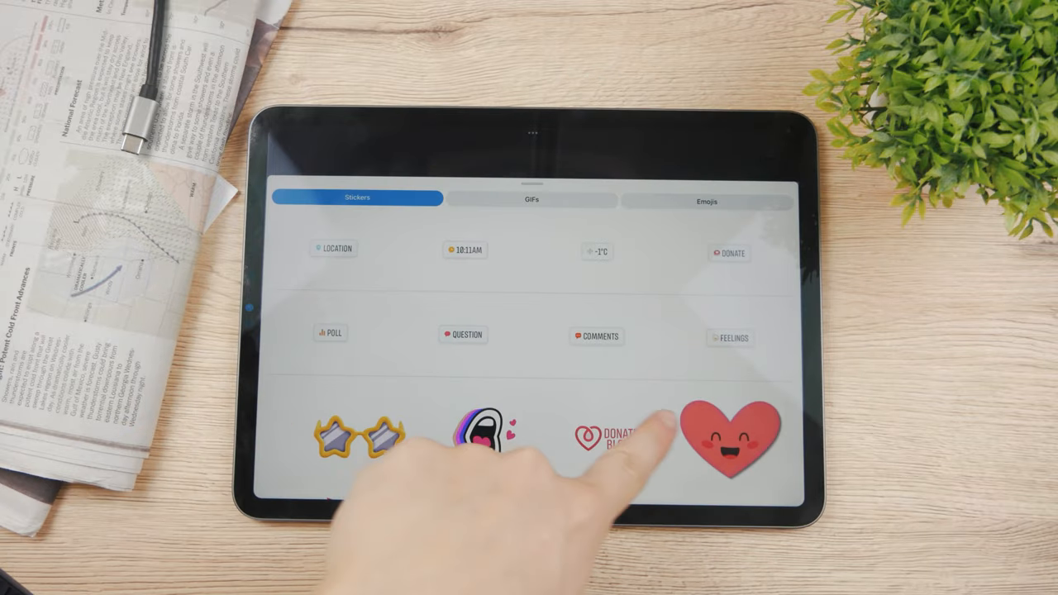
left_click(733, 433)
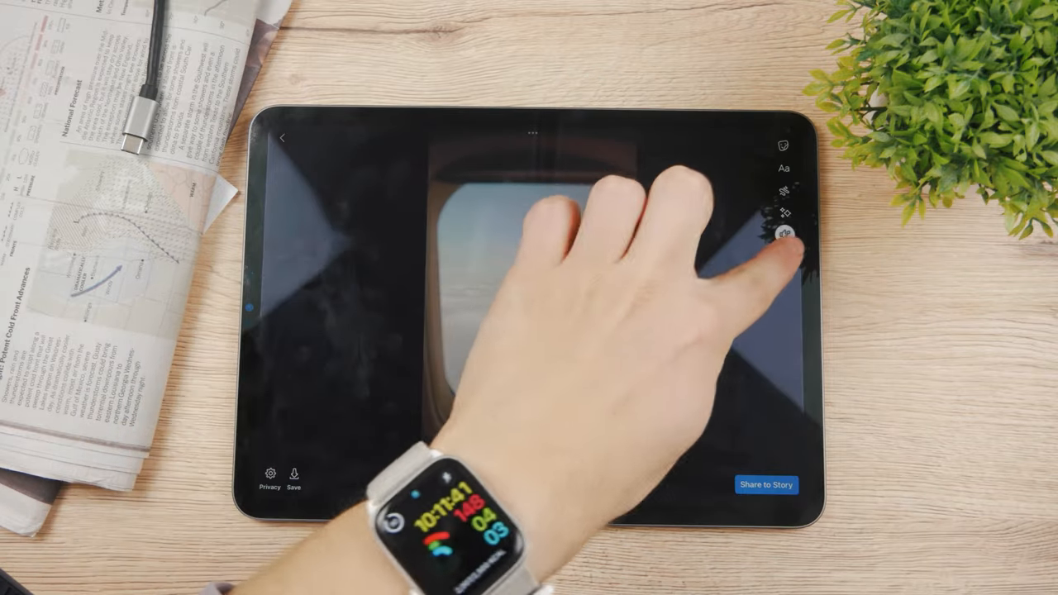